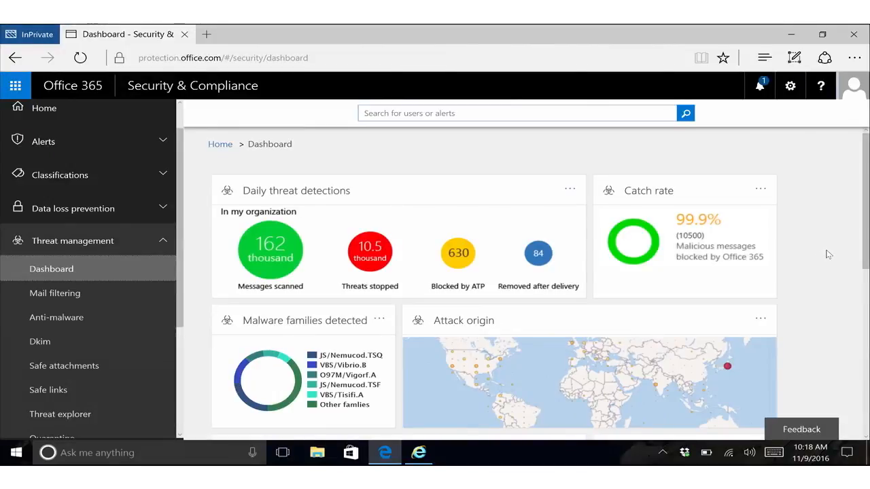
Go to Threat explorer under Threat management and reveal the Filters pane for the threat family chart.
scroll("down", 3)
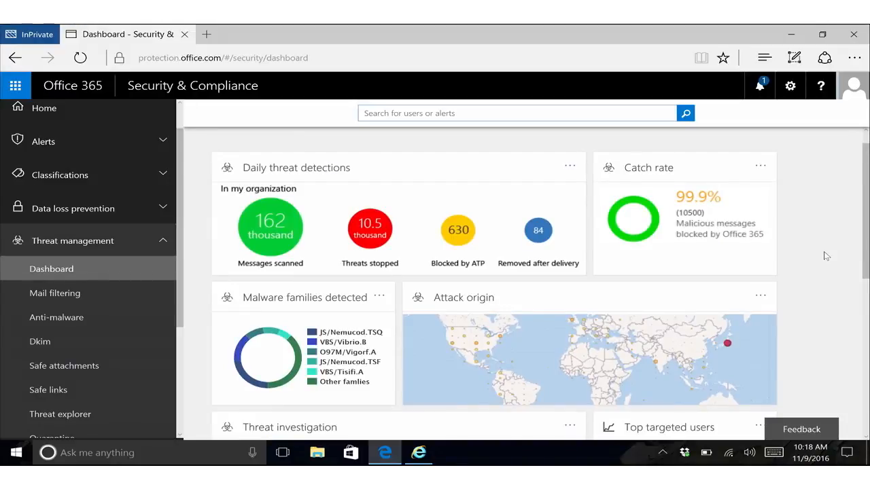
scroll("down", 3)
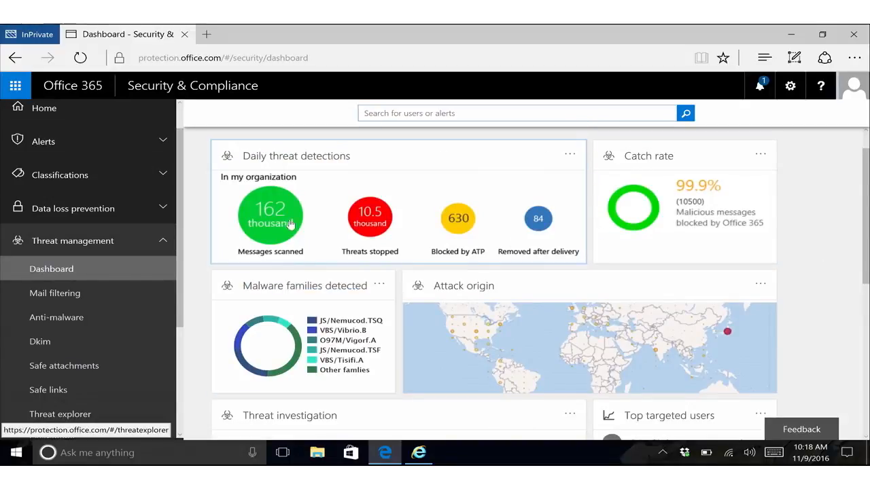
mouse_move(324, 237)
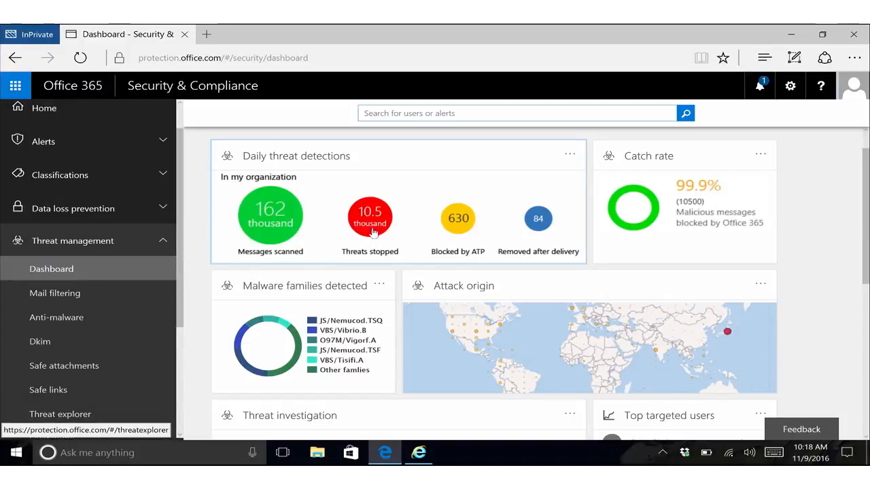
mouse_move(555, 243)
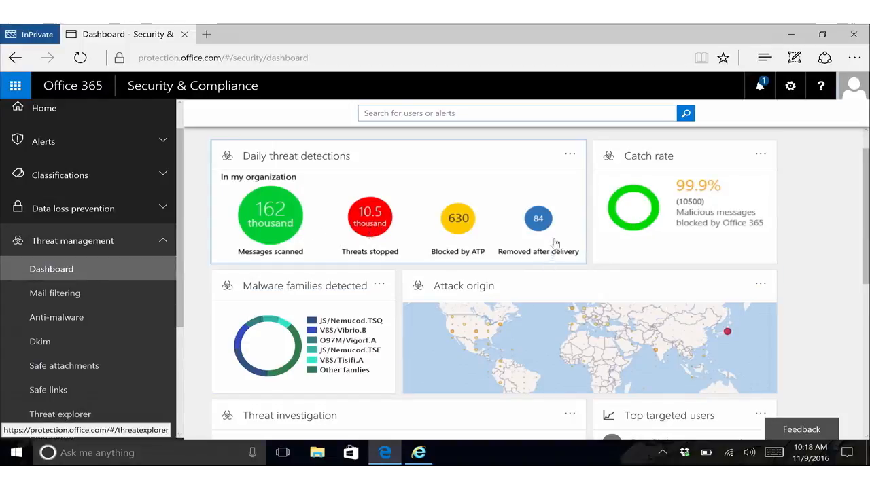
mouse_move(533, 238)
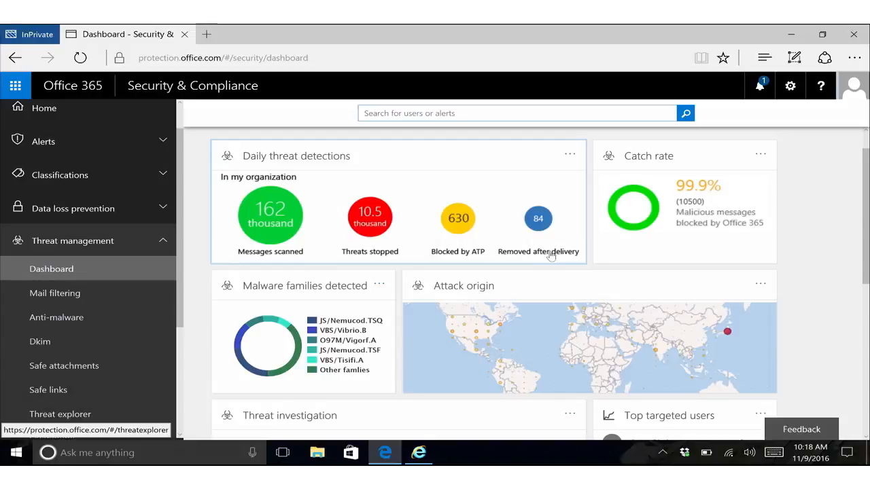
mouse_move(555, 255)
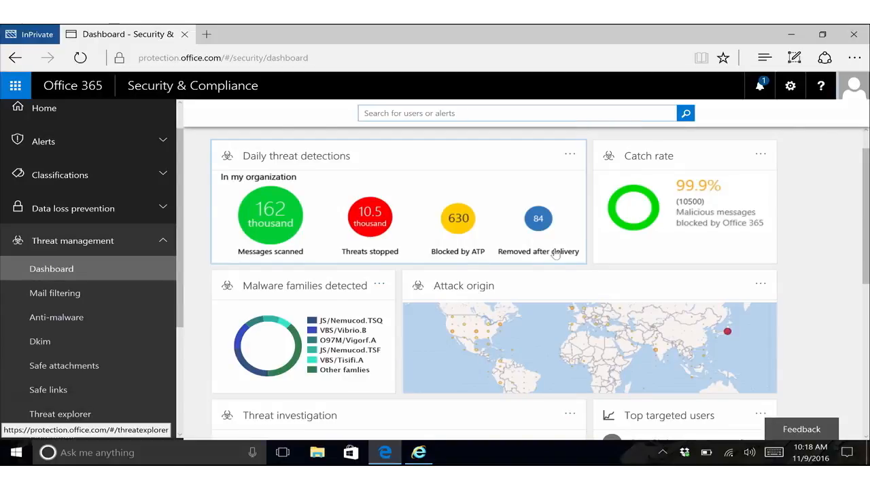
scroll("down", 3)
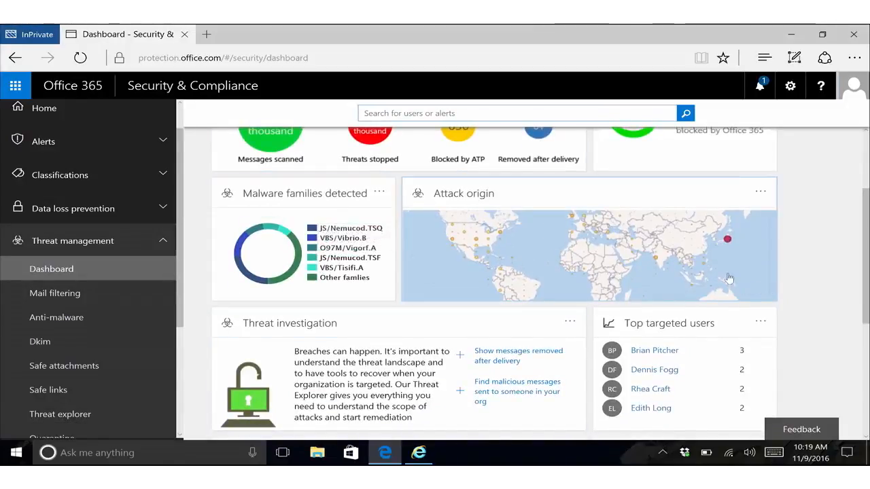
mouse_move(726, 261)
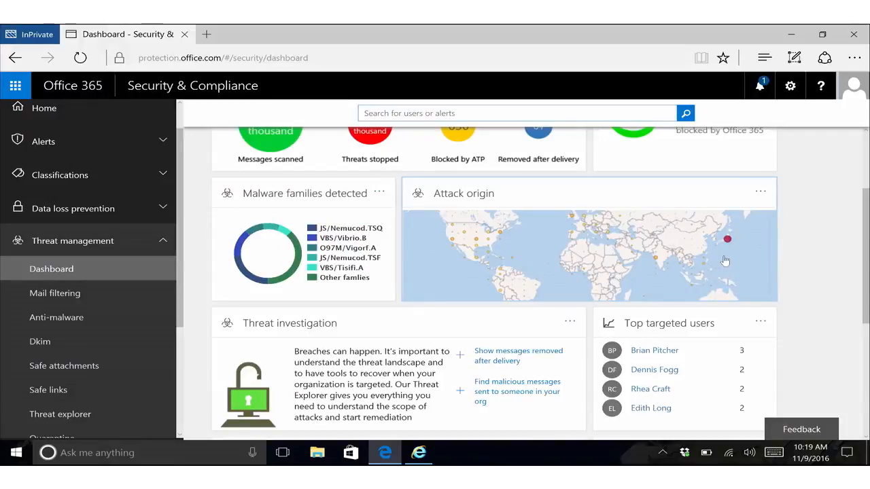
scroll("down", 3)
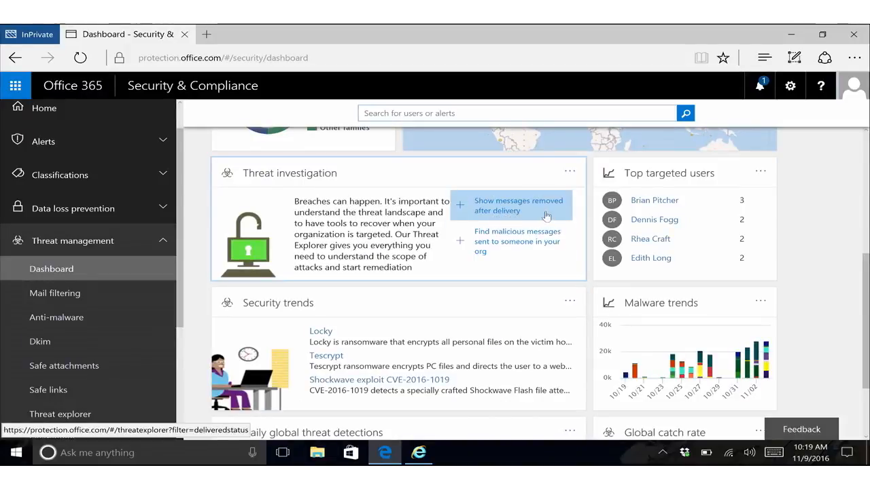
mouse_move(536, 242)
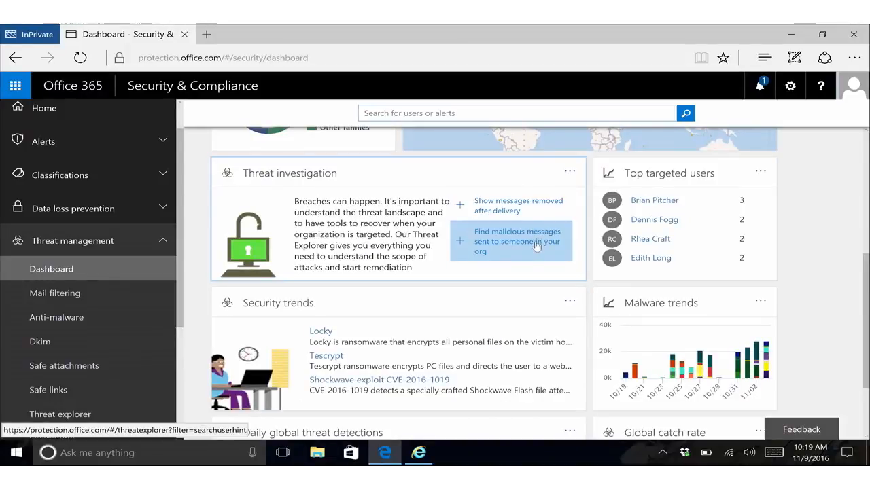
scroll("down", 3)
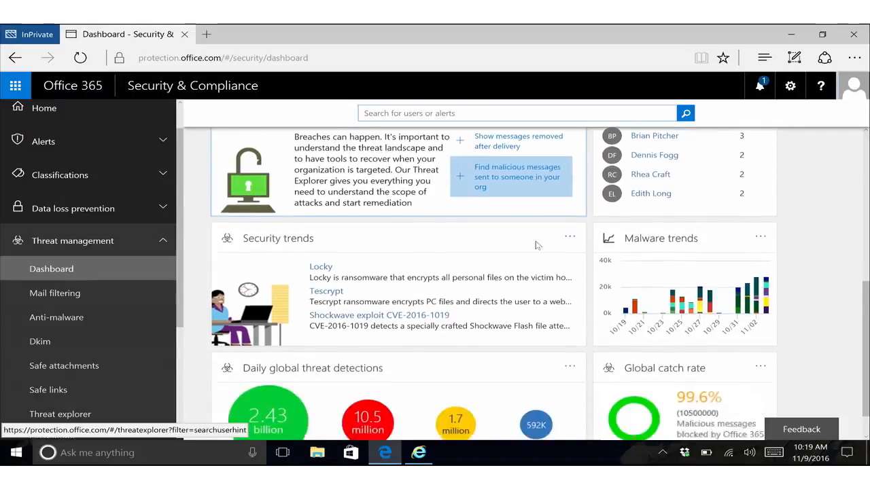
scroll("down", 3)
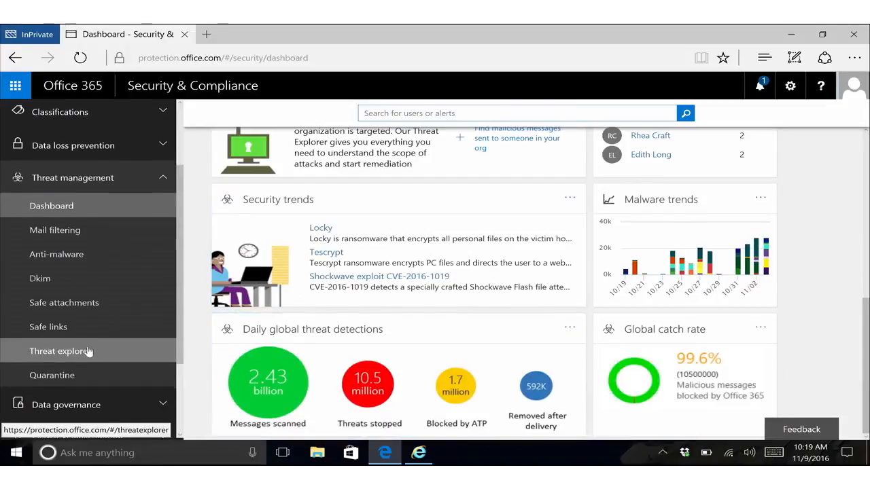
left_click(59, 351)
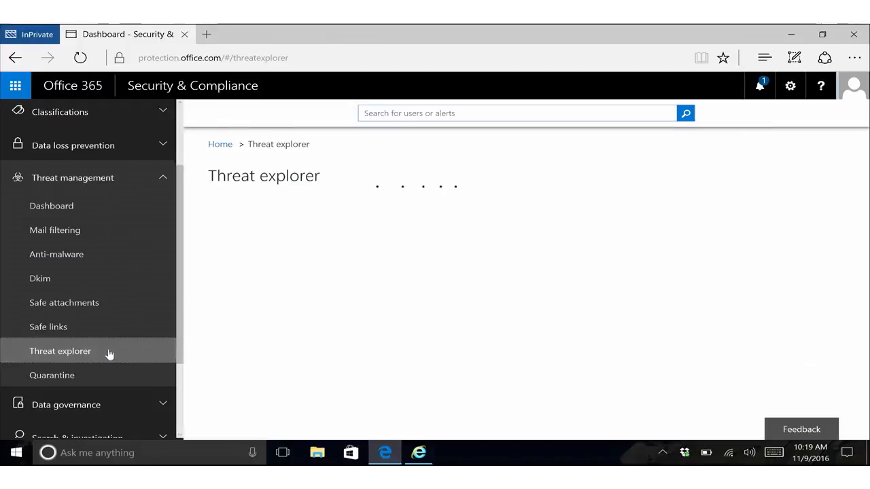
left_click(59, 351)
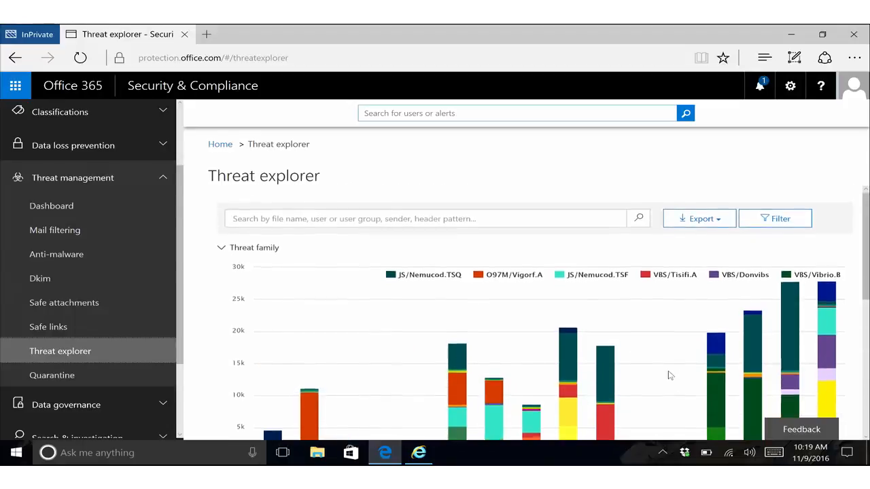
left_click(775, 217)
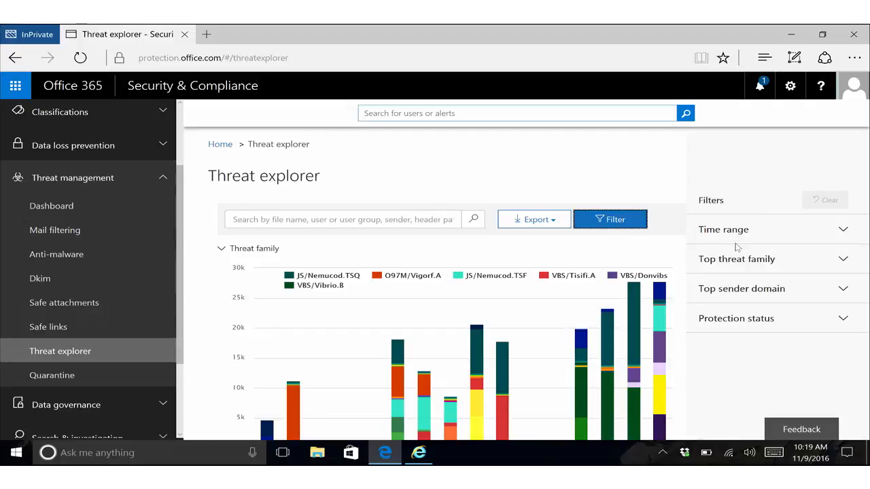
mouse_move(729, 242)
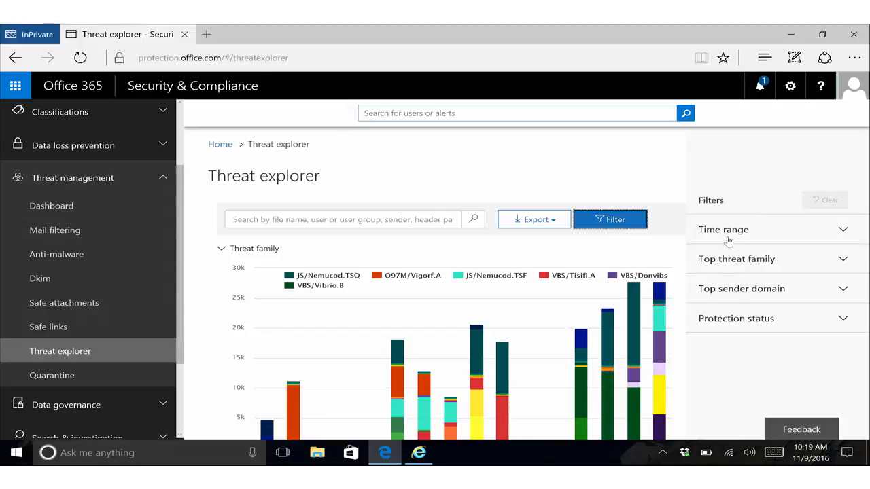
Expand the Time range filter above the Top threats chart.
left_click(724, 229)
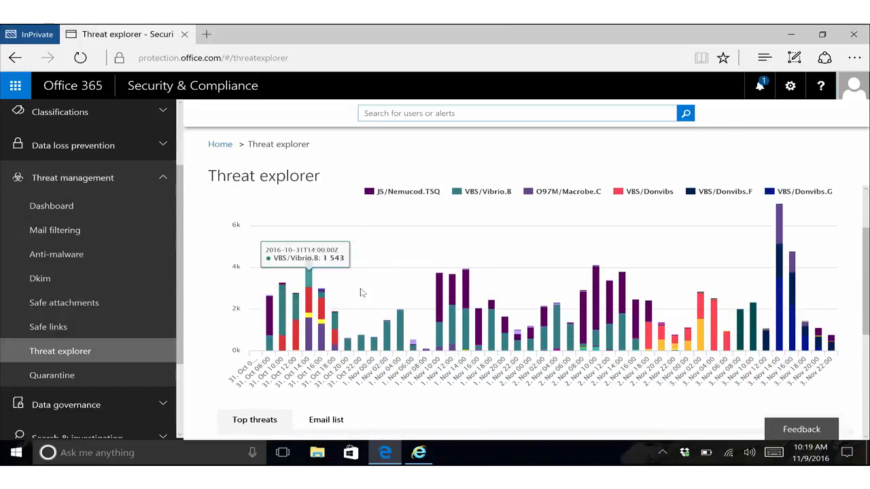
mouse_move(291, 328)
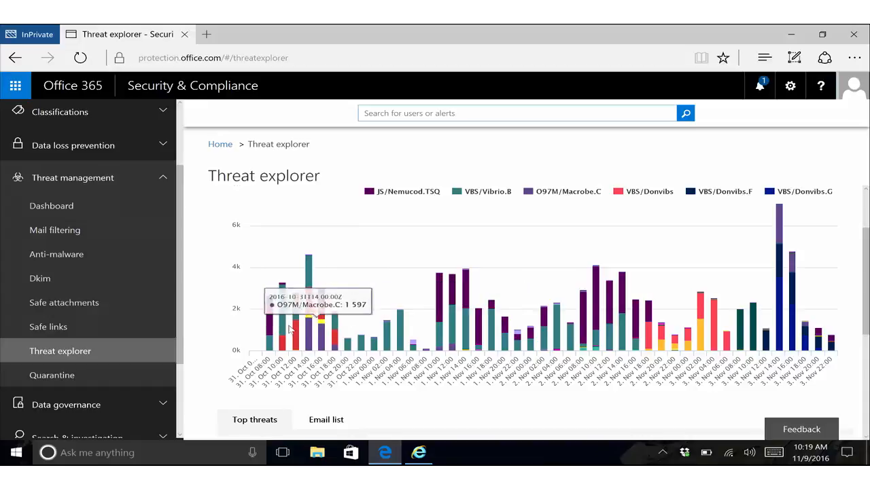
mouse_move(391, 310)
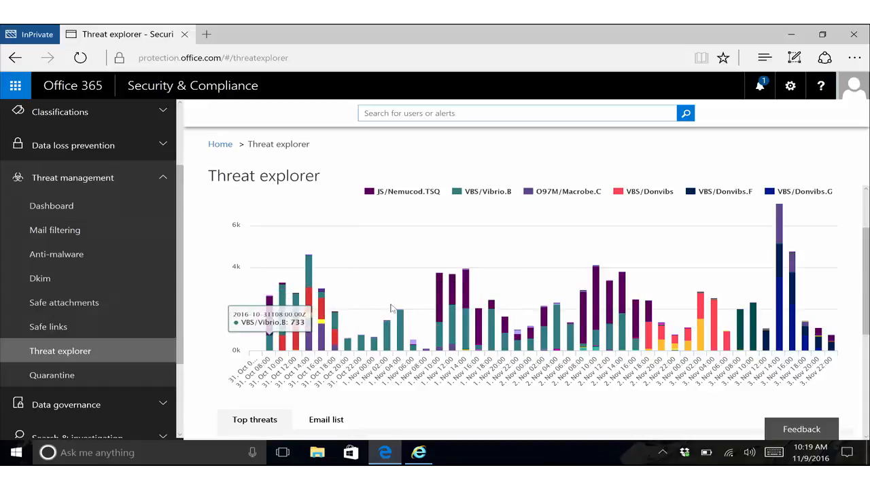
mouse_move(754, 307)
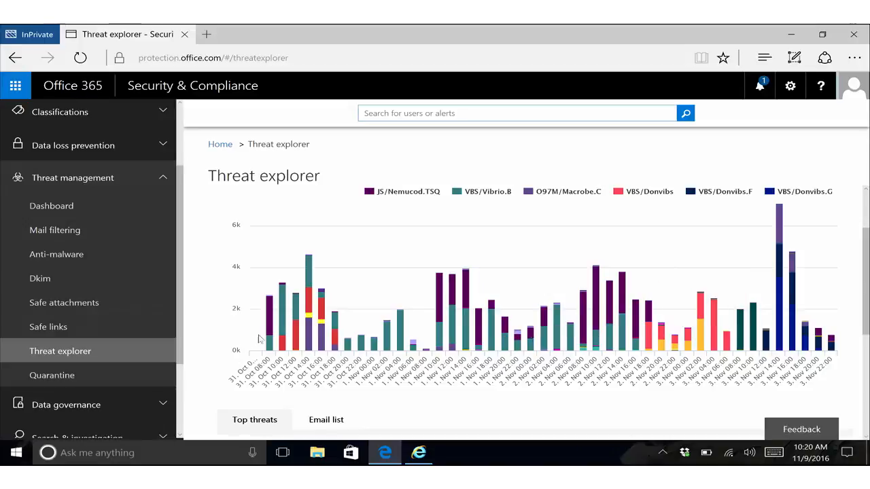
mouse_move(463, 334)
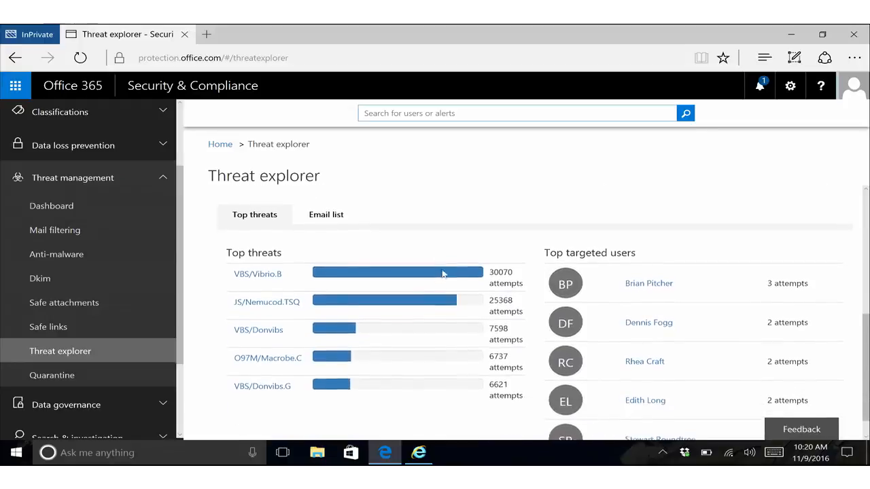
mouse_move(277, 308)
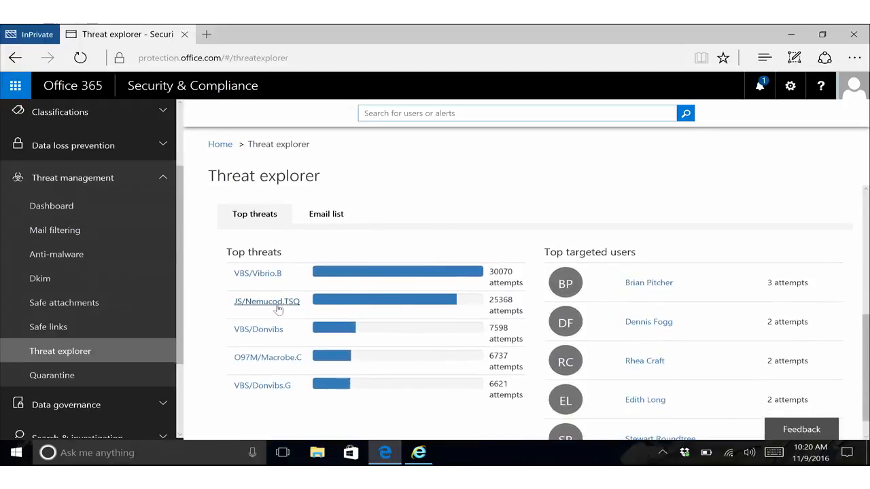
View JS/Nemucod.TQ details, highlight the ransomware-variants line, and show its Technical details.
left_click(266, 302)
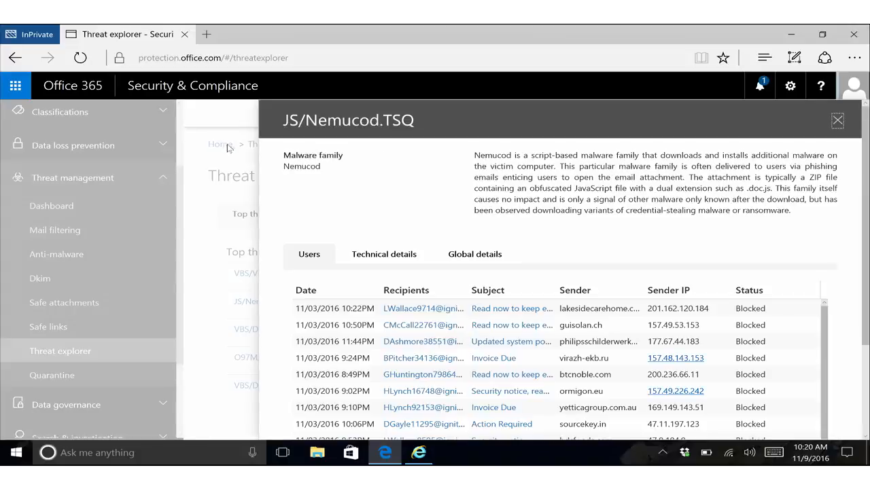
mouse_move(541, 221)
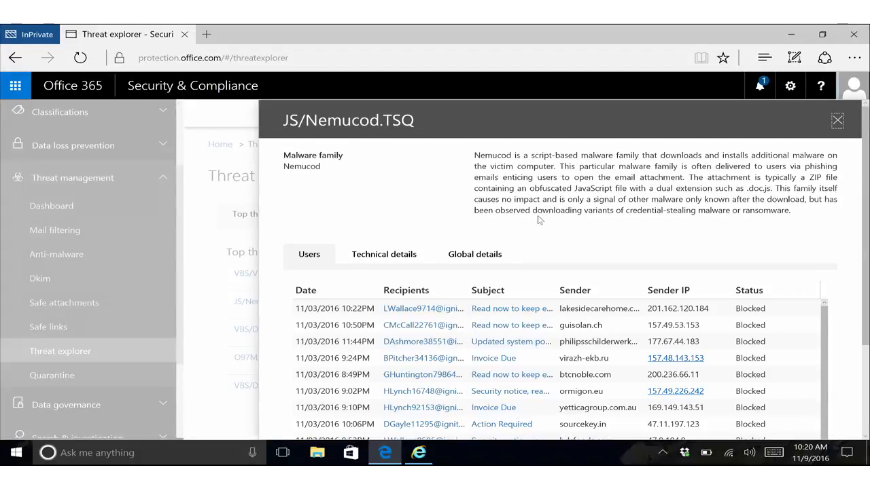
left_click_drag(533, 210, 790, 210)
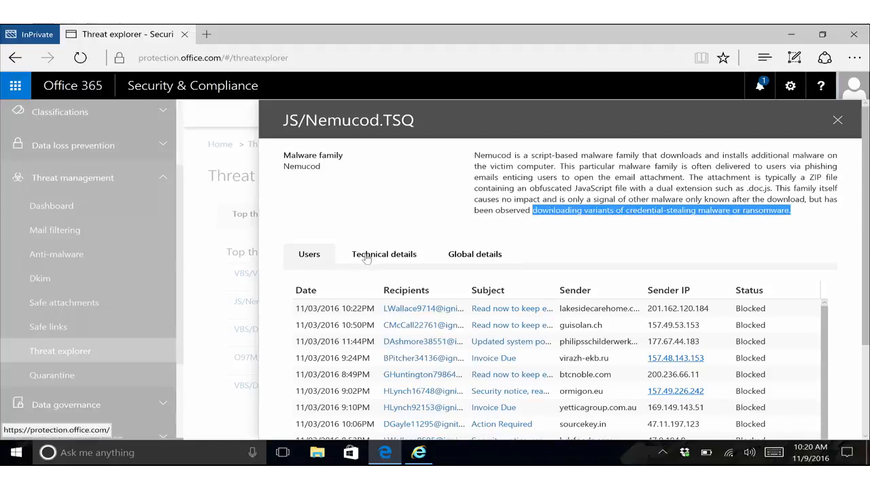
left_click(384, 254)
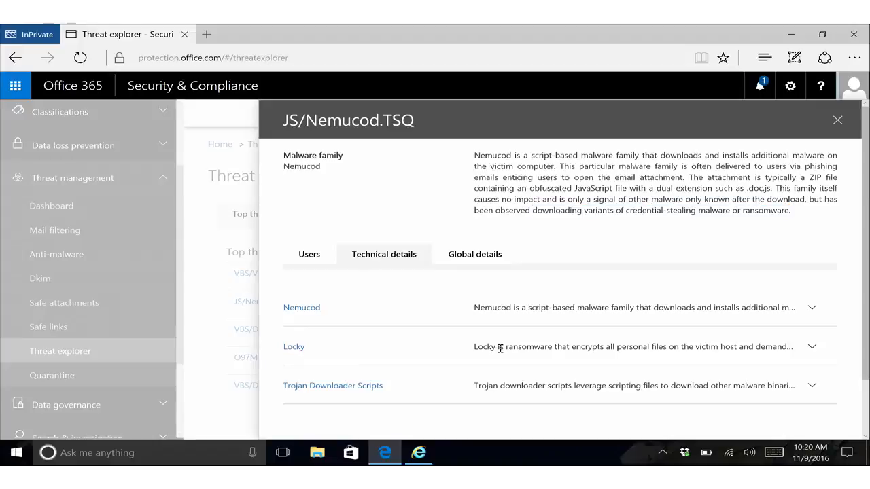
mouse_move(373, 351)
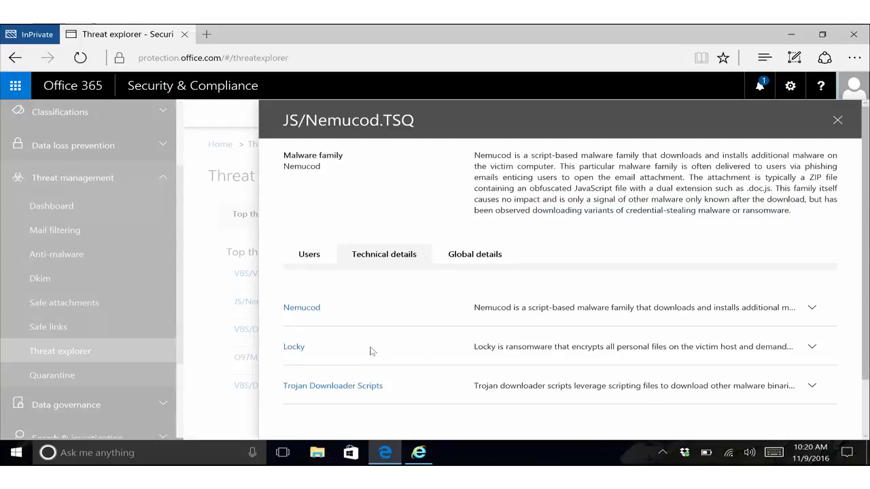
mouse_move(294, 347)
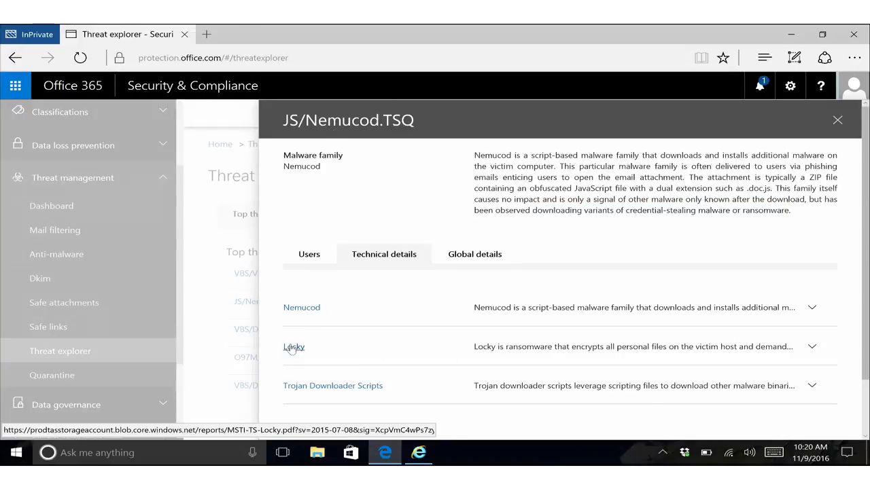
left_click(293, 346)
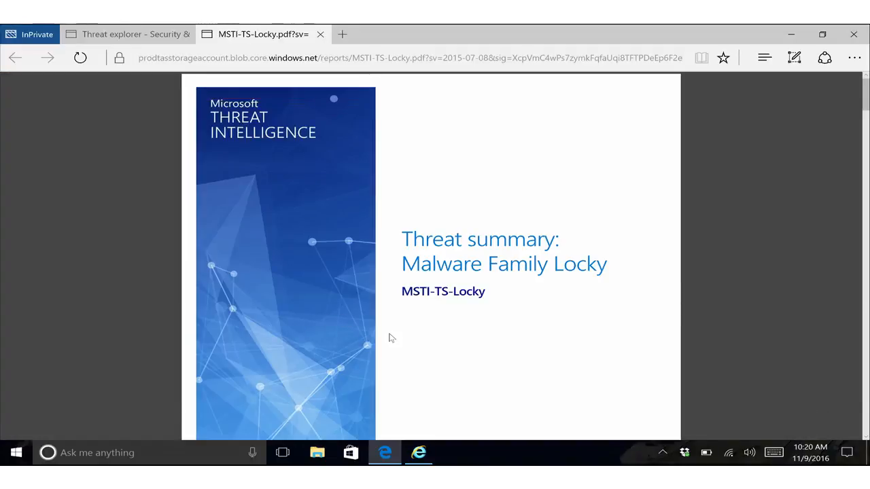
scroll("down", 3)
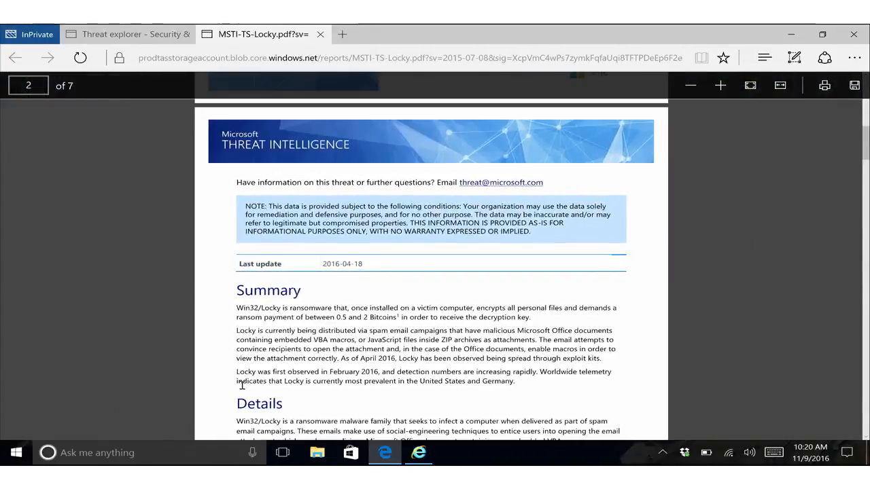
scroll("down", 3)
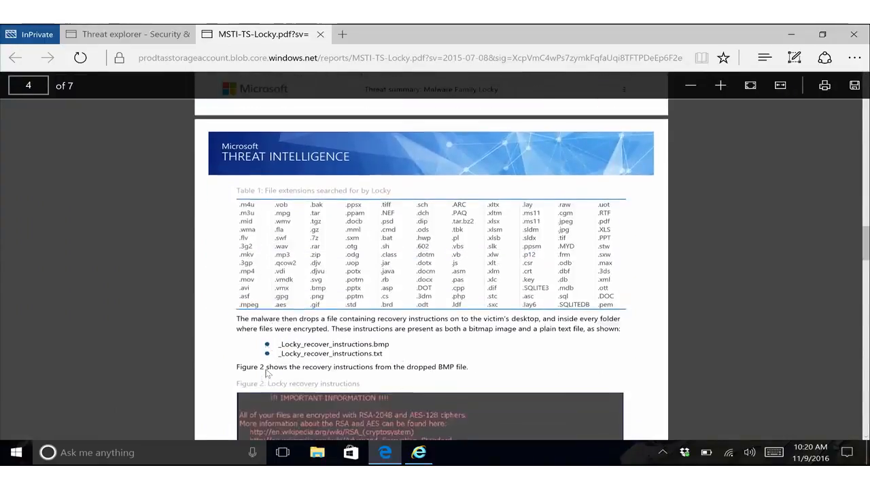
scroll("down", 3)
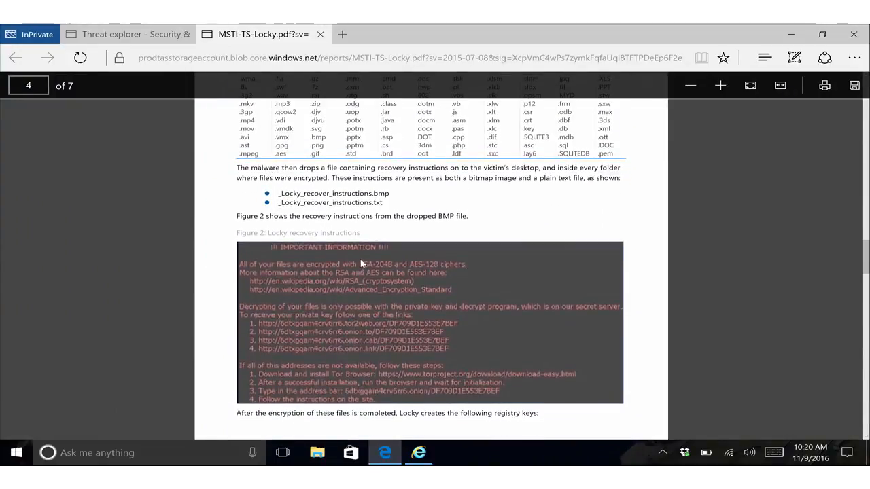
mouse_move(449, 293)
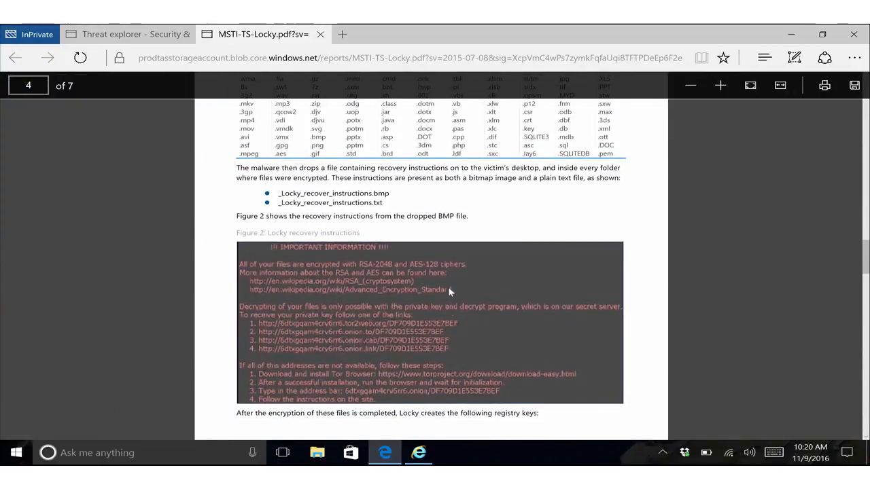
mouse_move(479, 353)
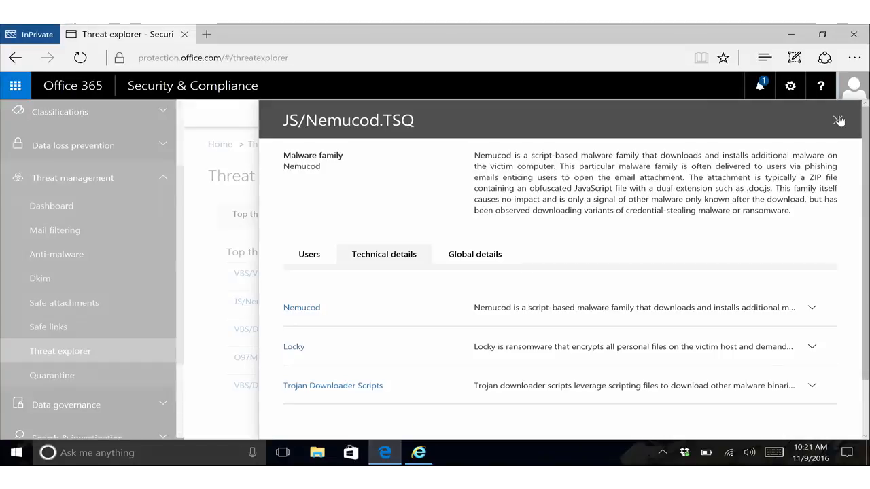
Close the JS/Nemucod.TQ flyout to return to the Threat family chart.
left_click(840, 120)
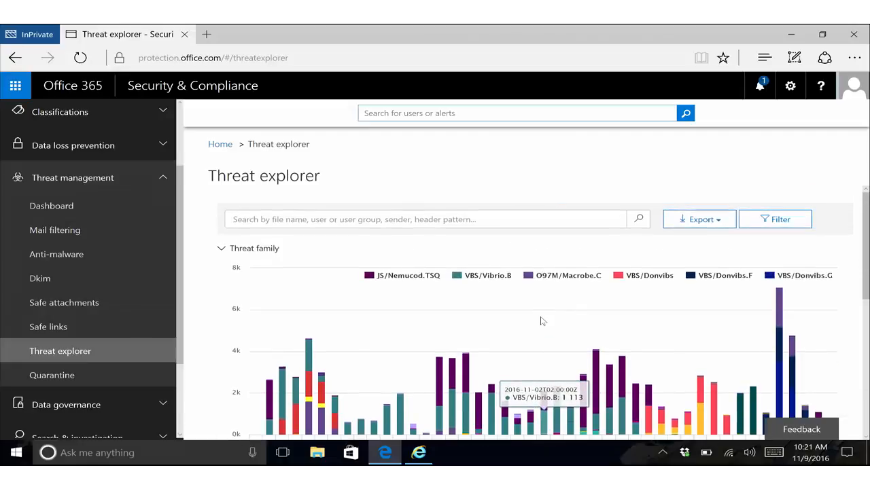
left_click(775, 219)
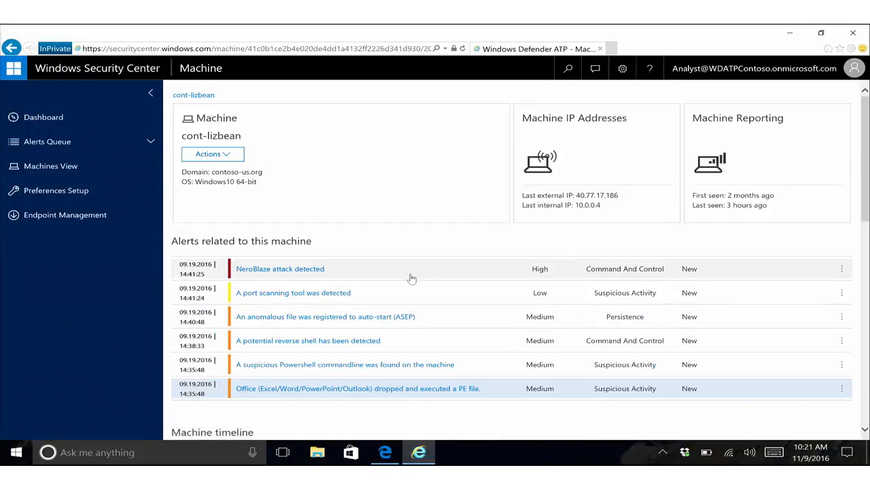
mouse_move(399, 278)
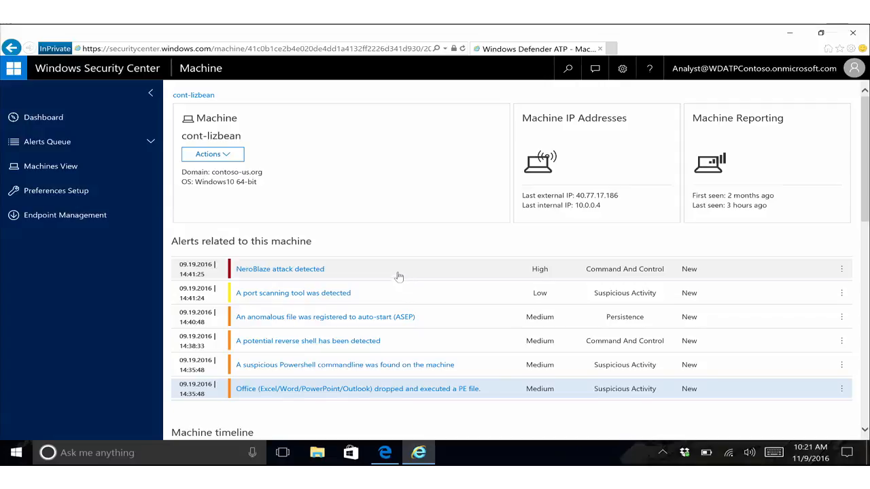
mouse_move(514, 334)
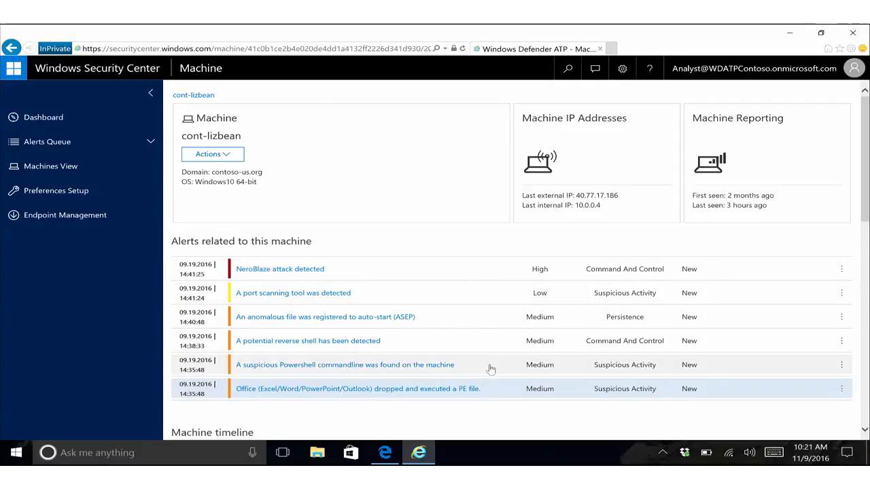
mouse_move(437, 269)
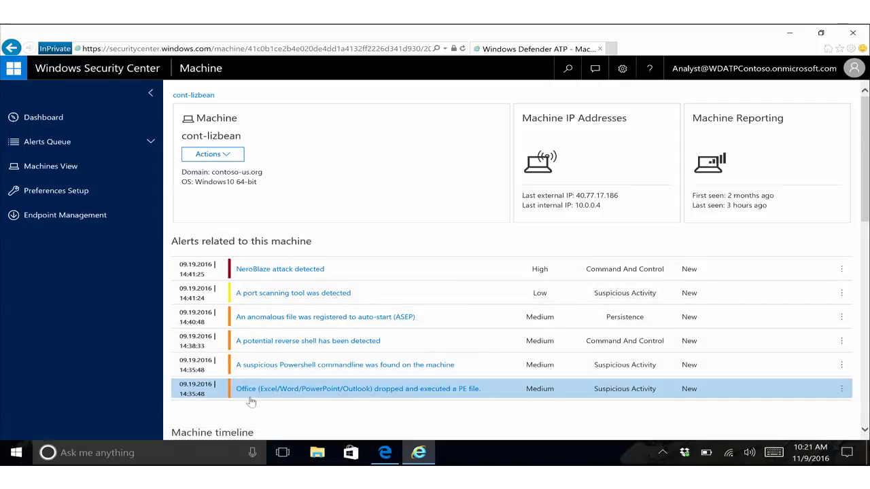
mouse_move(514, 388)
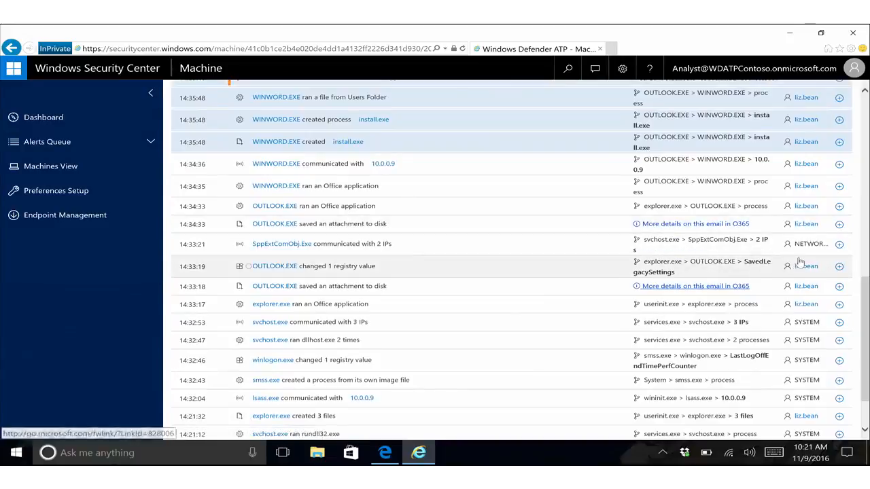
Expand the 'OUTLOOK.EXE saved an attachment to disk' event and follow its email into Office 365.
left_click(839, 223)
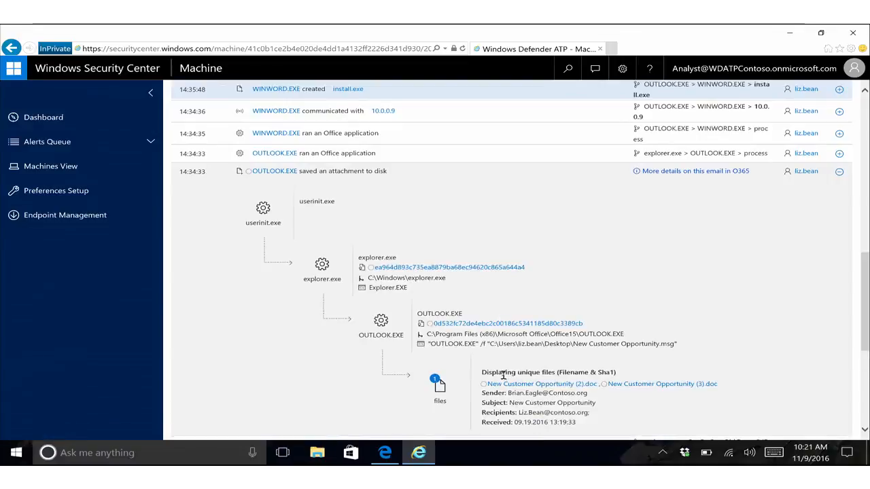
left_click(696, 171)
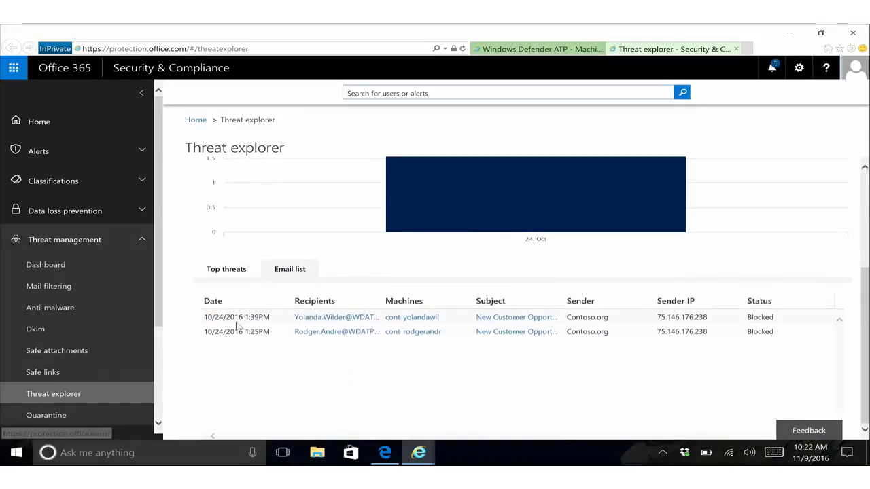
Sort the blocked 'New Customer Opportunity' emails by Date ascending.
left_click(214, 301)
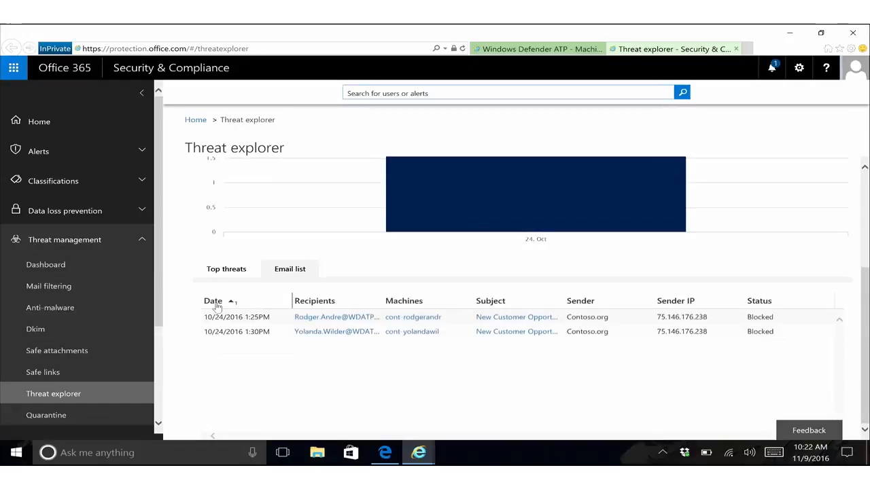